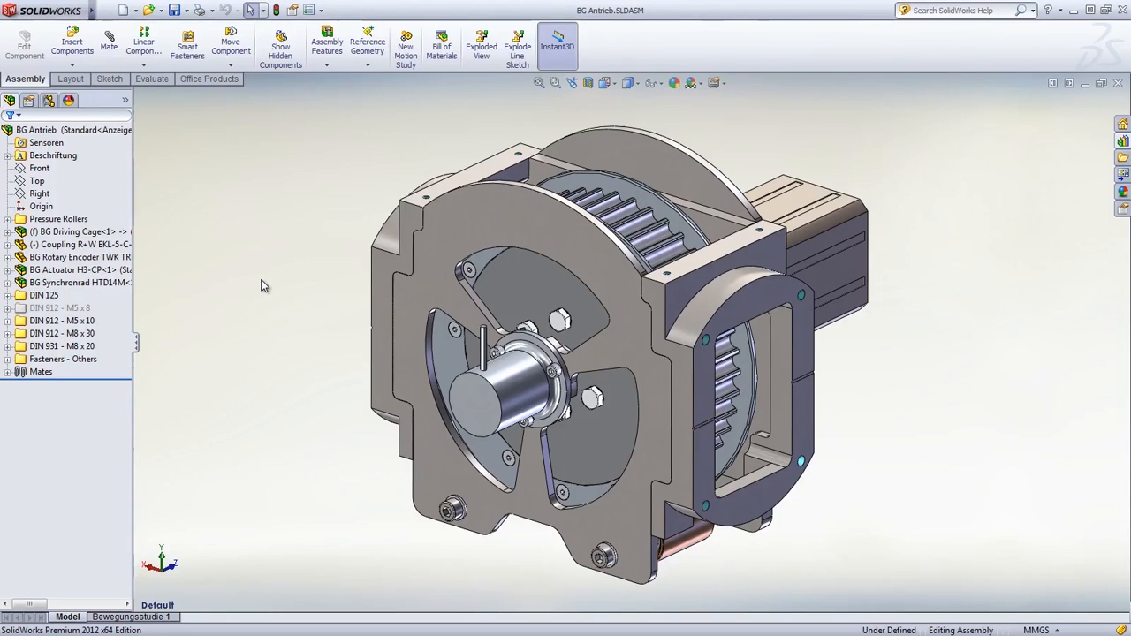
mouse_move(234, 276)
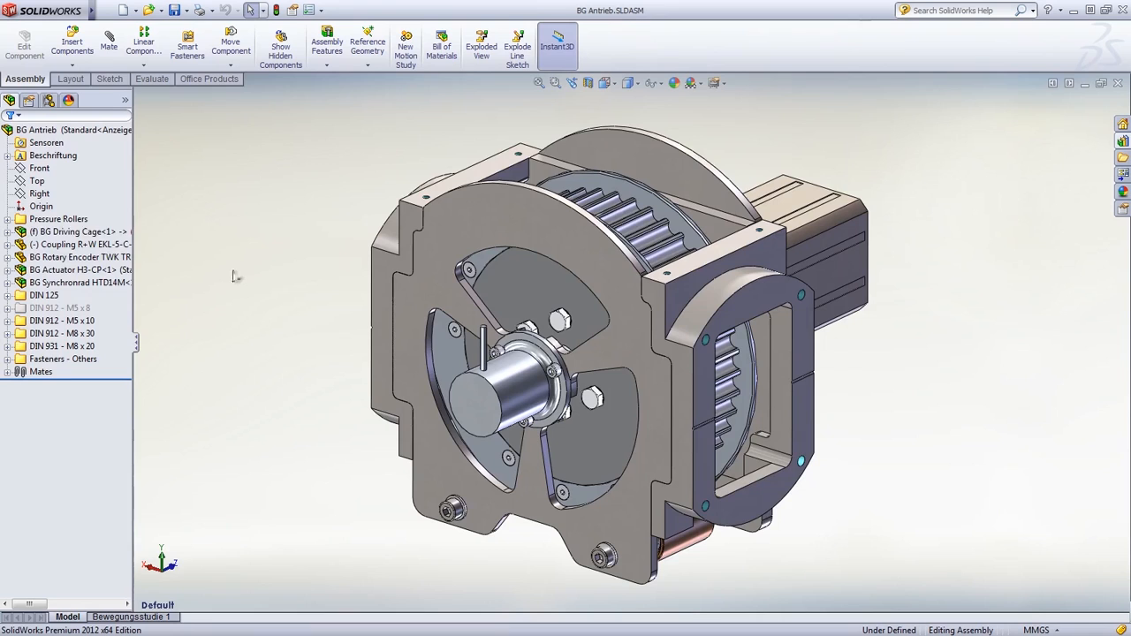
Step: Select the BG Driving Cage sub-assembly in the design tree
click(74, 231)
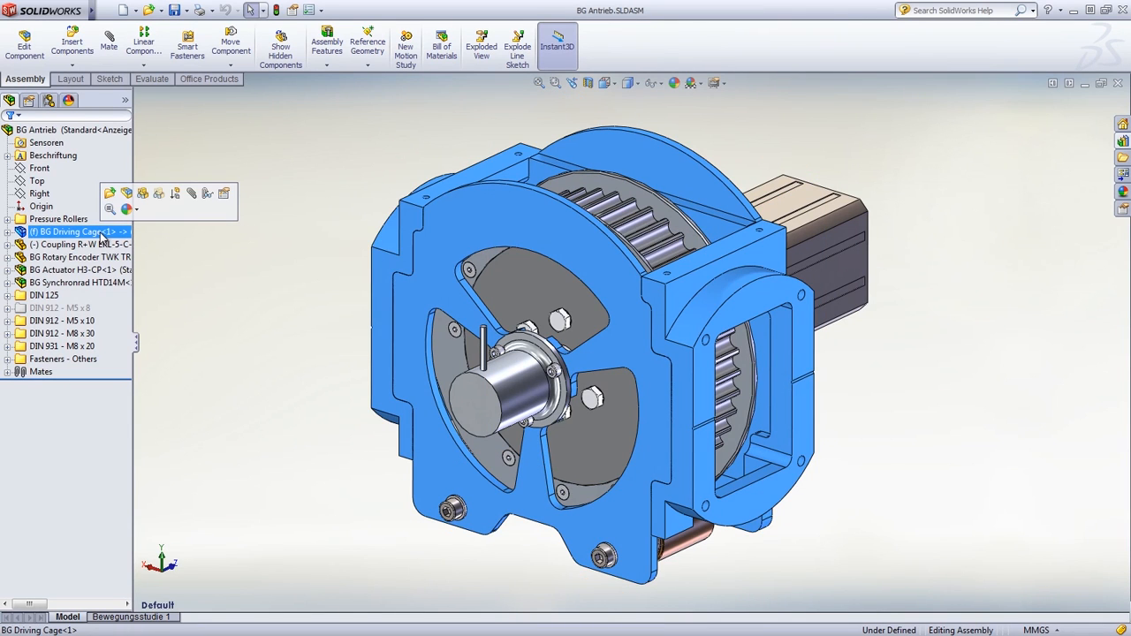
Step: Sketch the fender profile line across the bearing plates and merge its endpoints with the converted arc
double_click(74, 231)
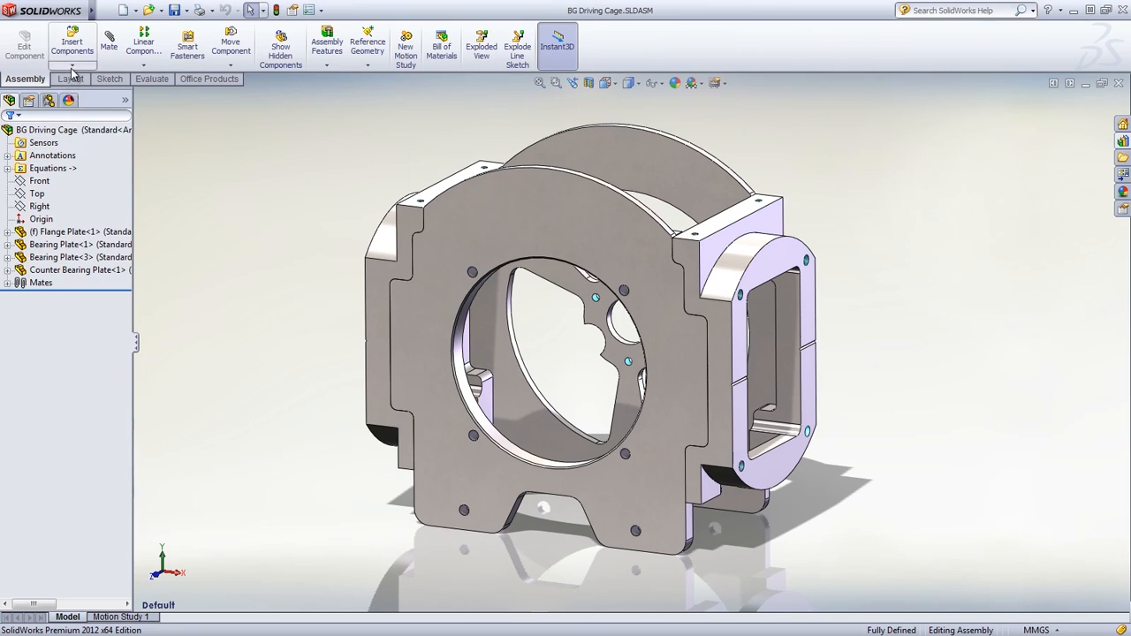
mouse_move(60, 99)
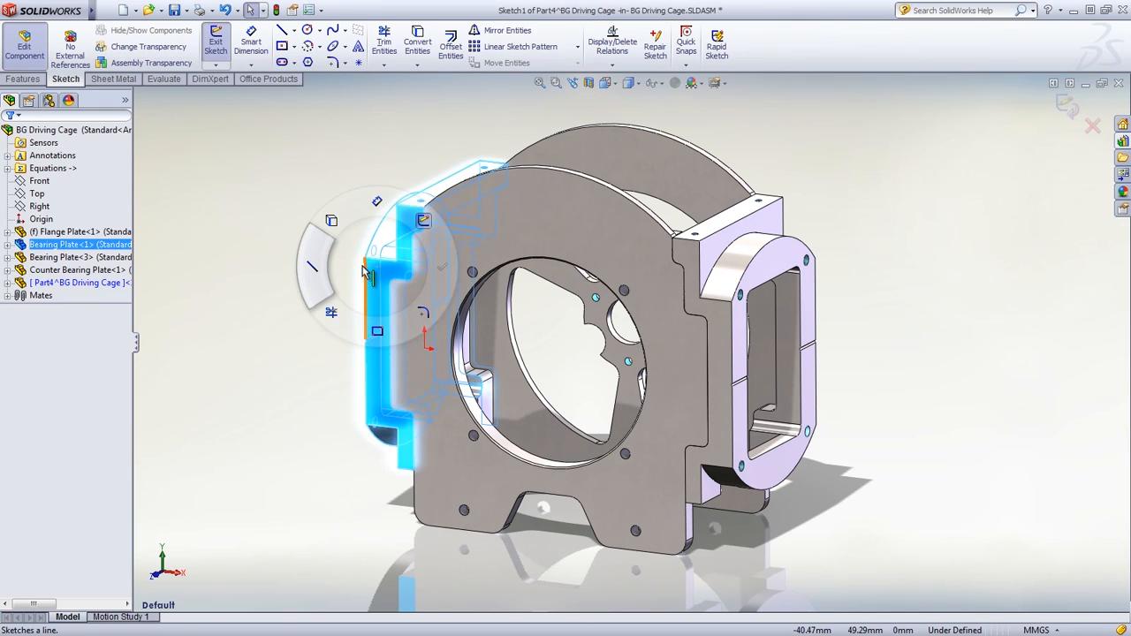
click(283, 31)
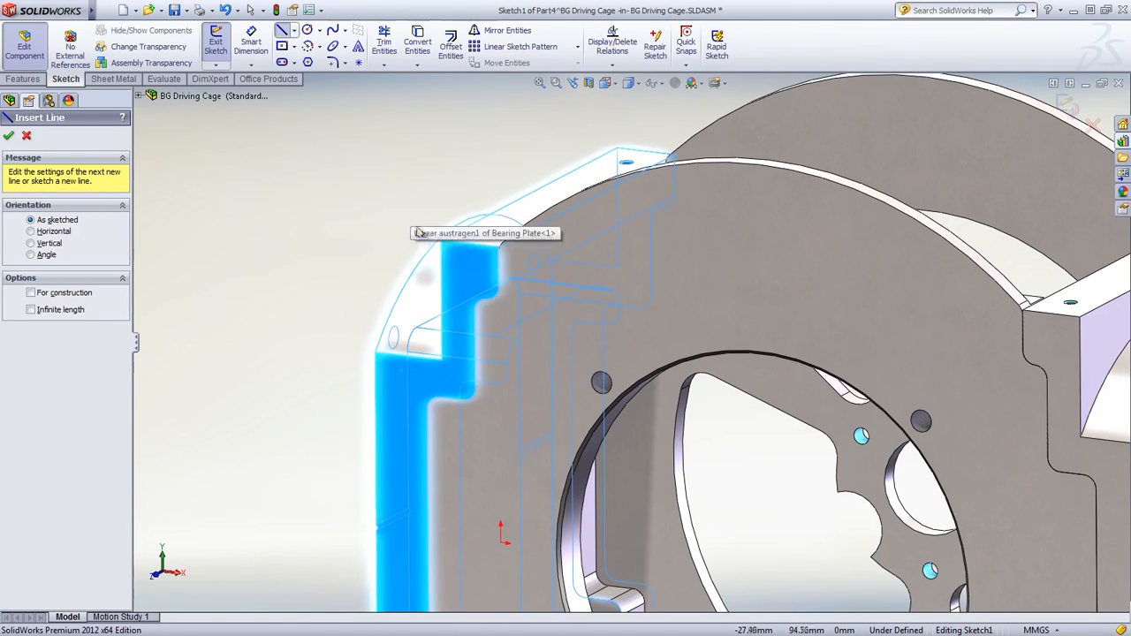
click(504, 262)
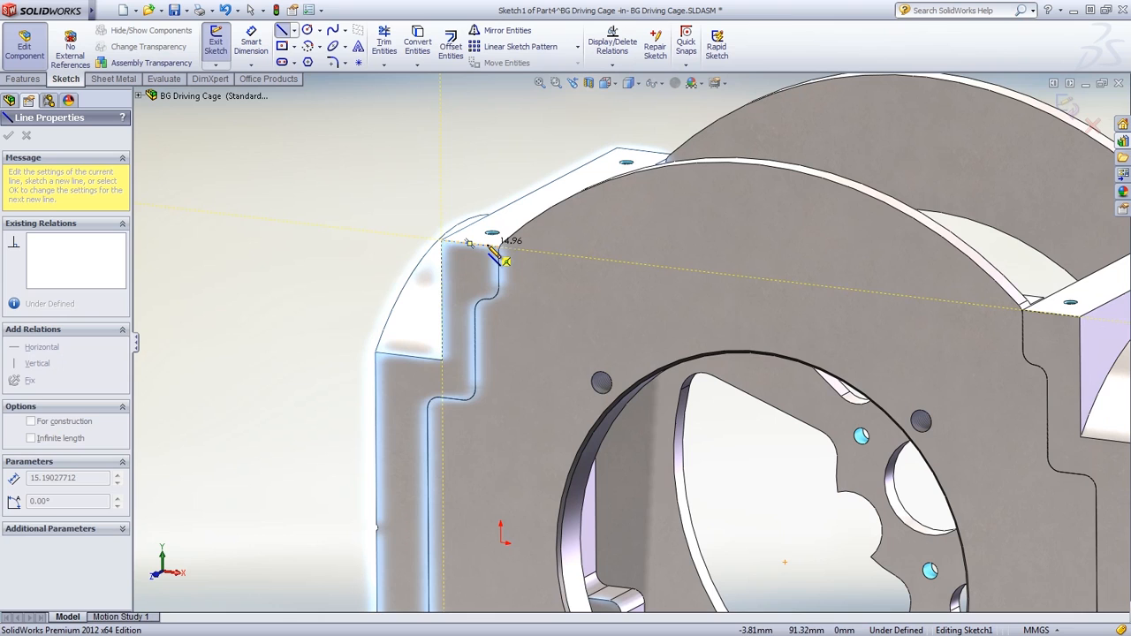
drag(504, 262, 1039, 318)
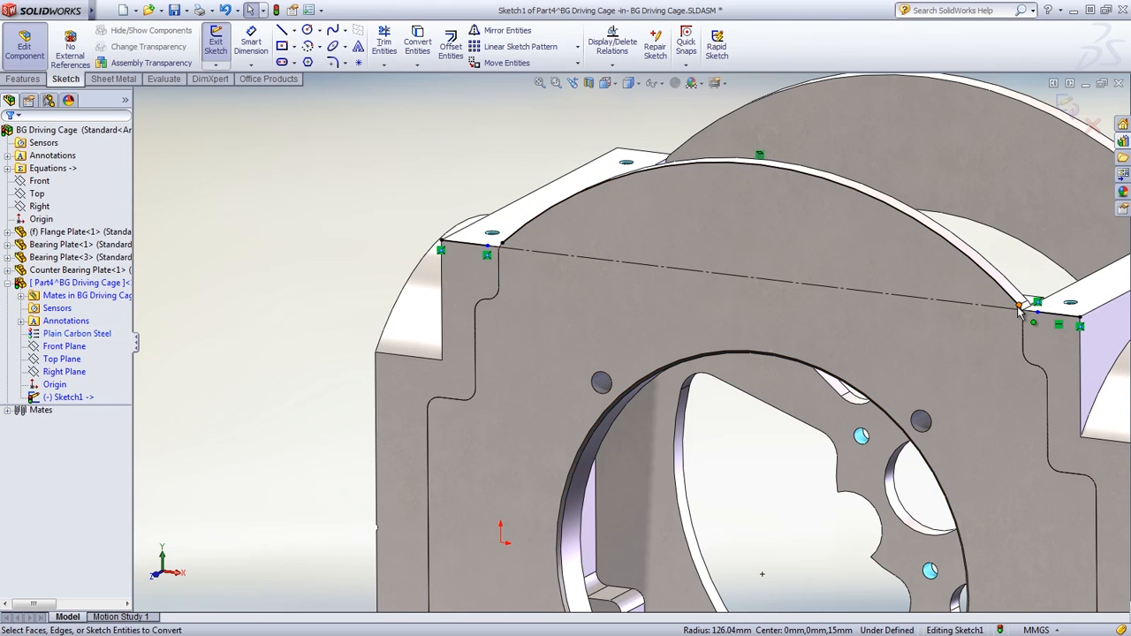
click(1018, 308)
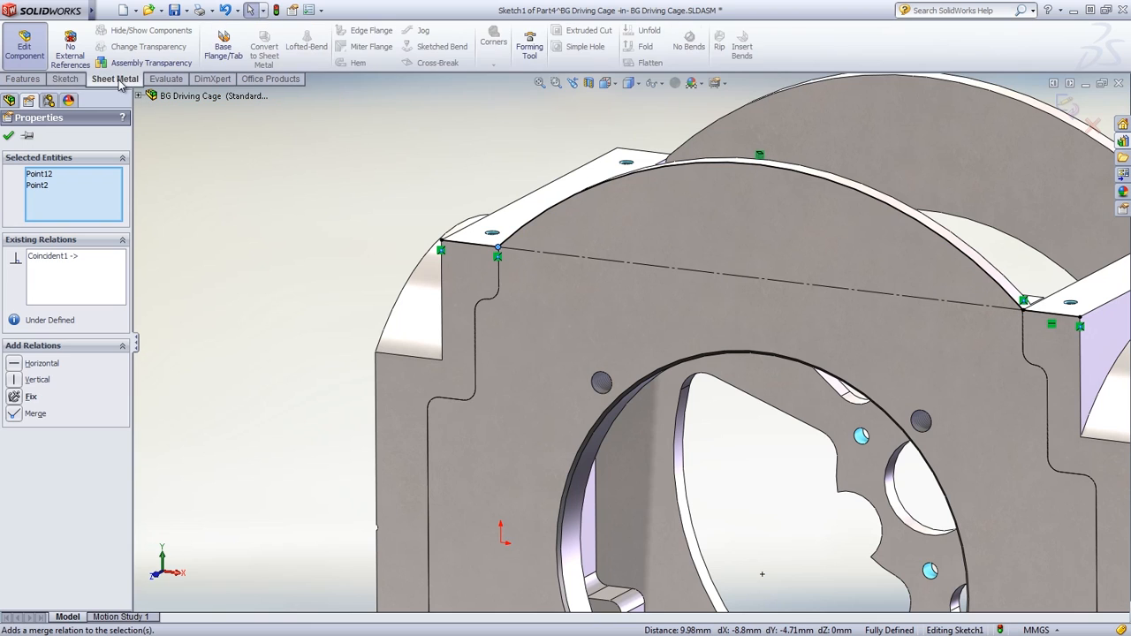
Step: Create a reversed 2 mm base flange extending Up To Vertex on the far bearing plate
click(221, 44)
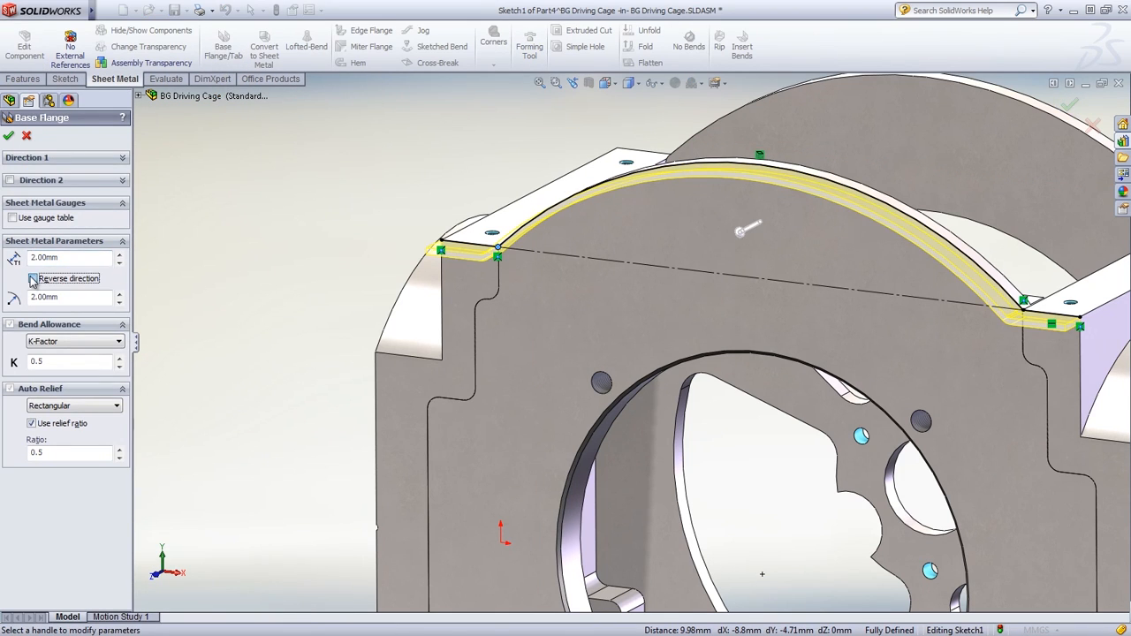
click(120, 158)
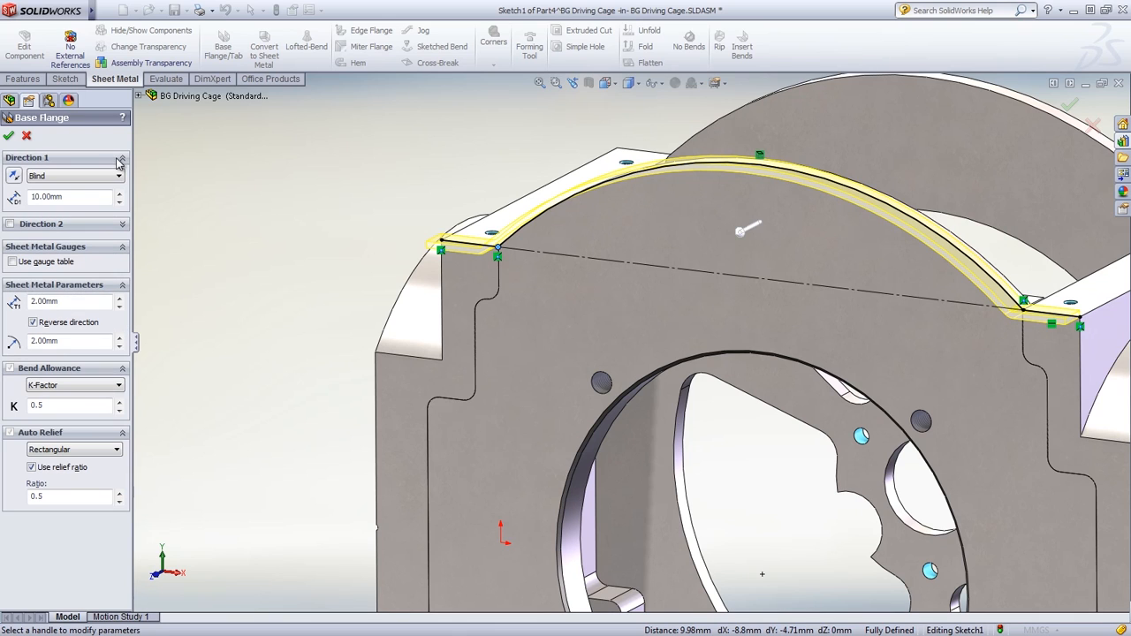
click(119, 175)
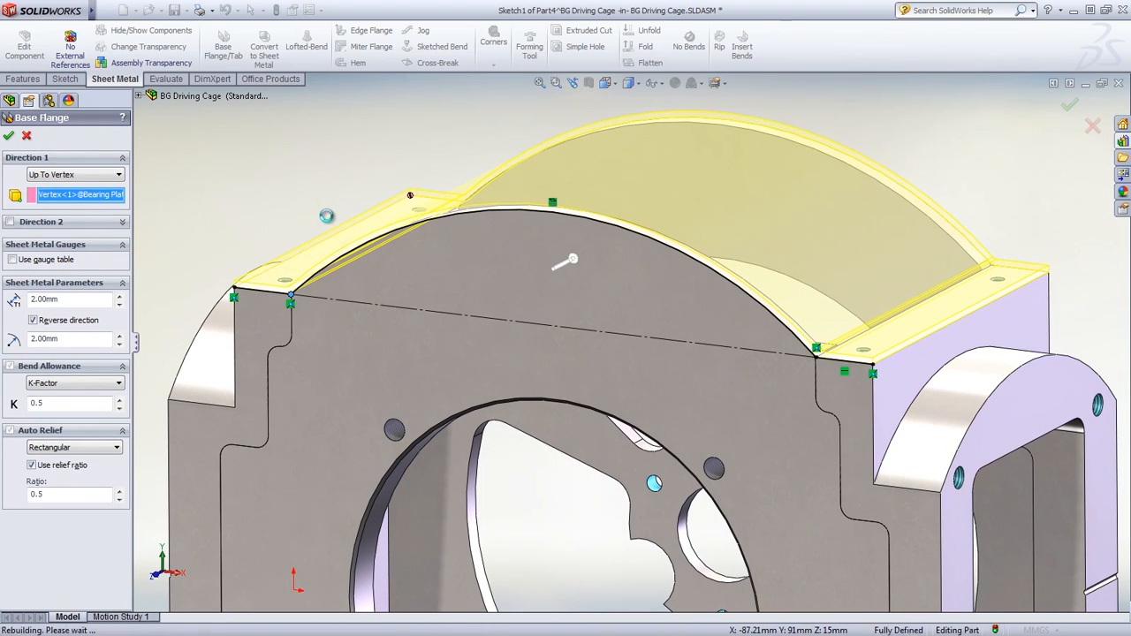
click(8, 134)
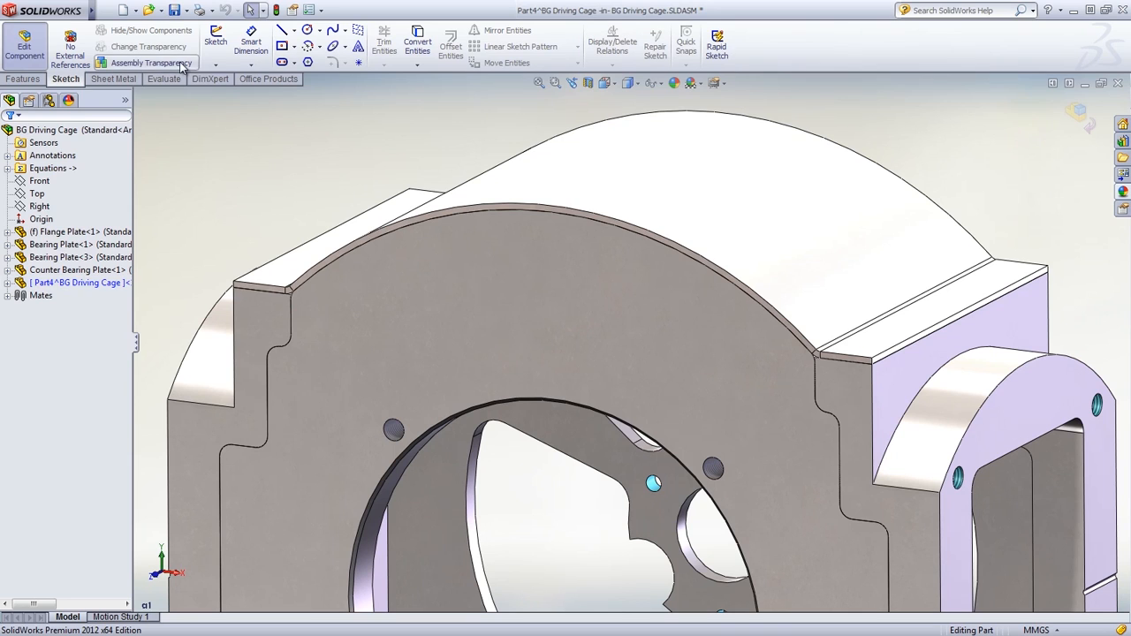
Step: With the cage transparent, place M6x1.0 tapped holes on the fender face via Hole Wizard
click(152, 63)
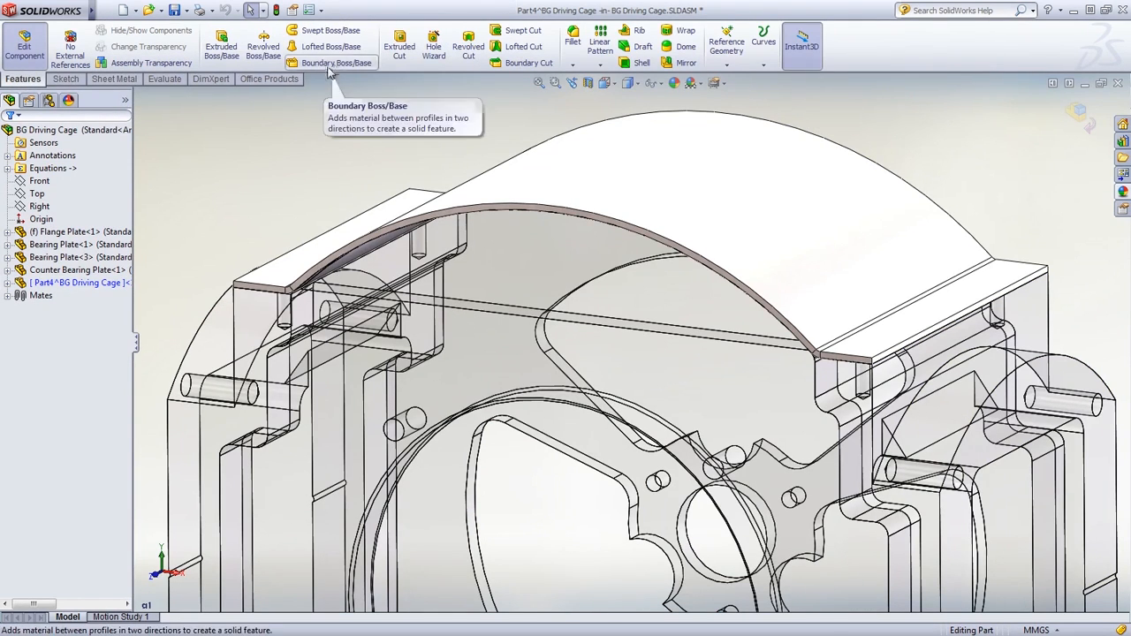
click(435, 44)
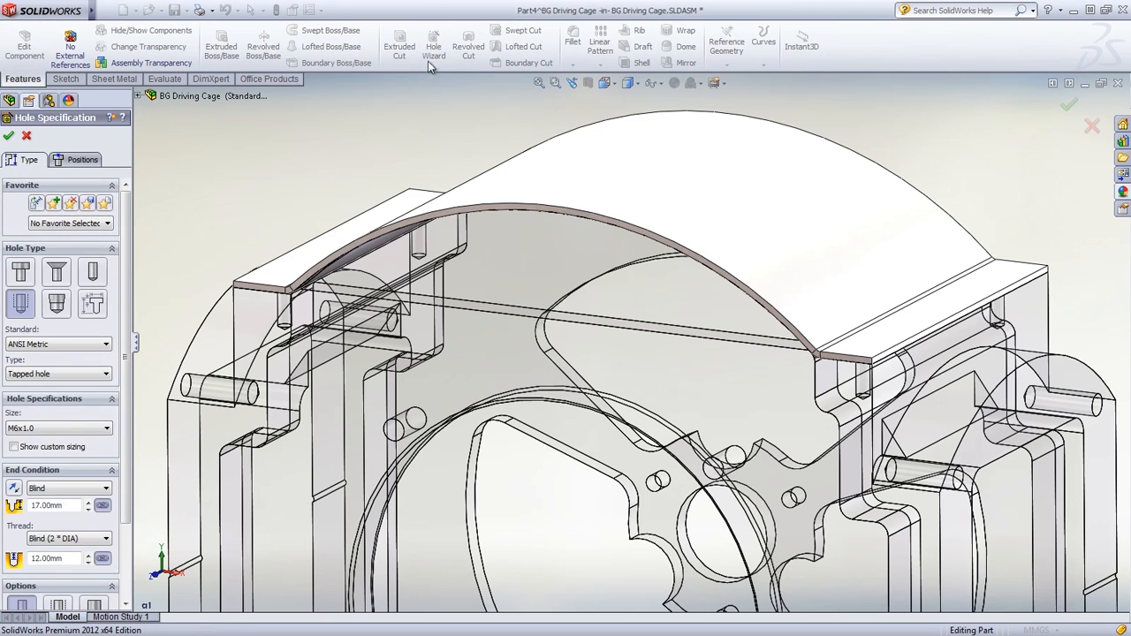
click(81, 159)
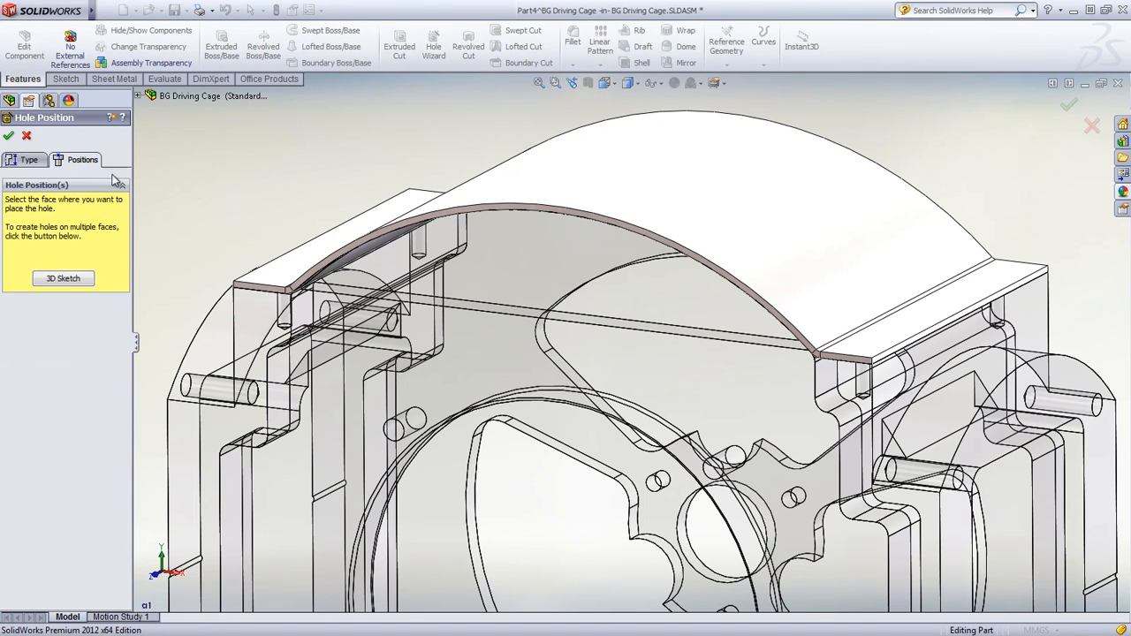
click(291, 286)
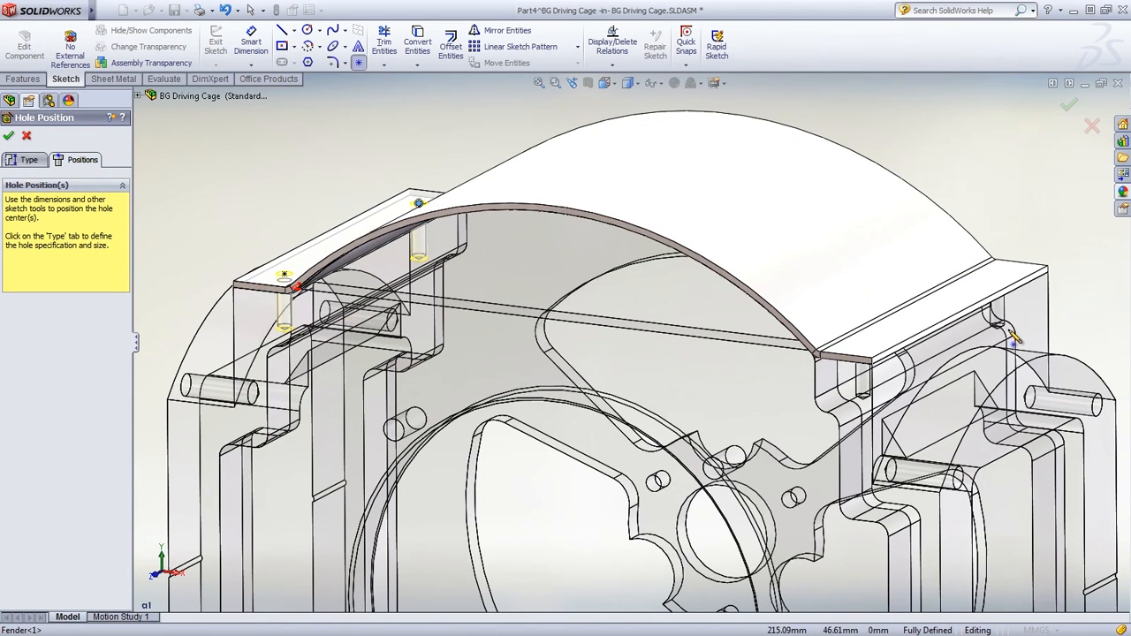
click(994, 276)
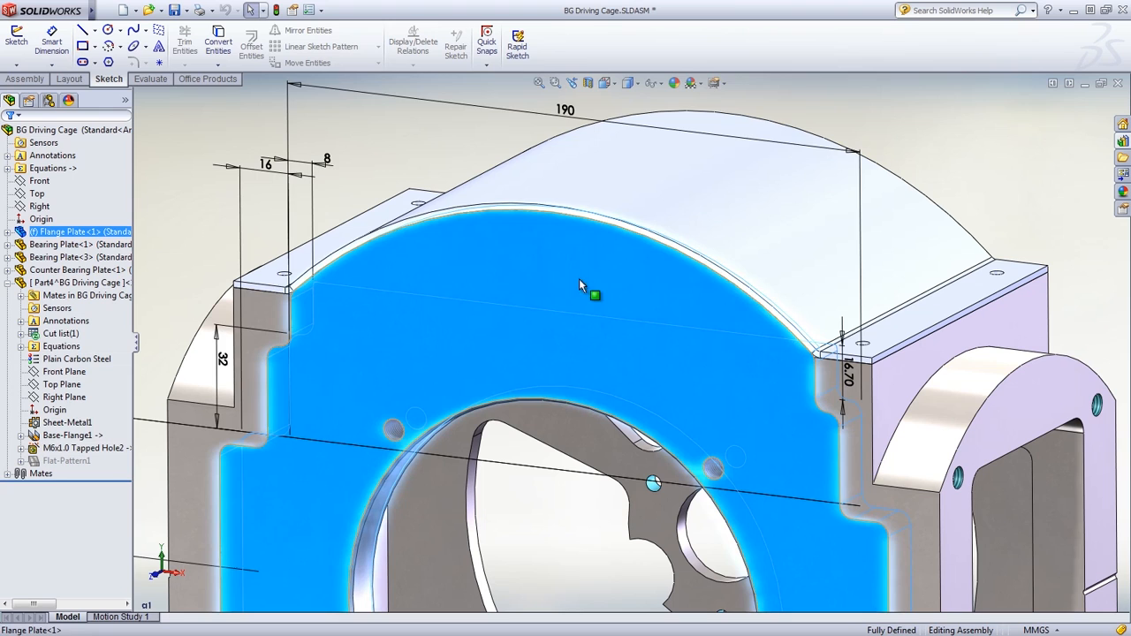
Step: Change the flange plate's 190 mm dimension to 172 mm
double_click(564, 110)
text(172)
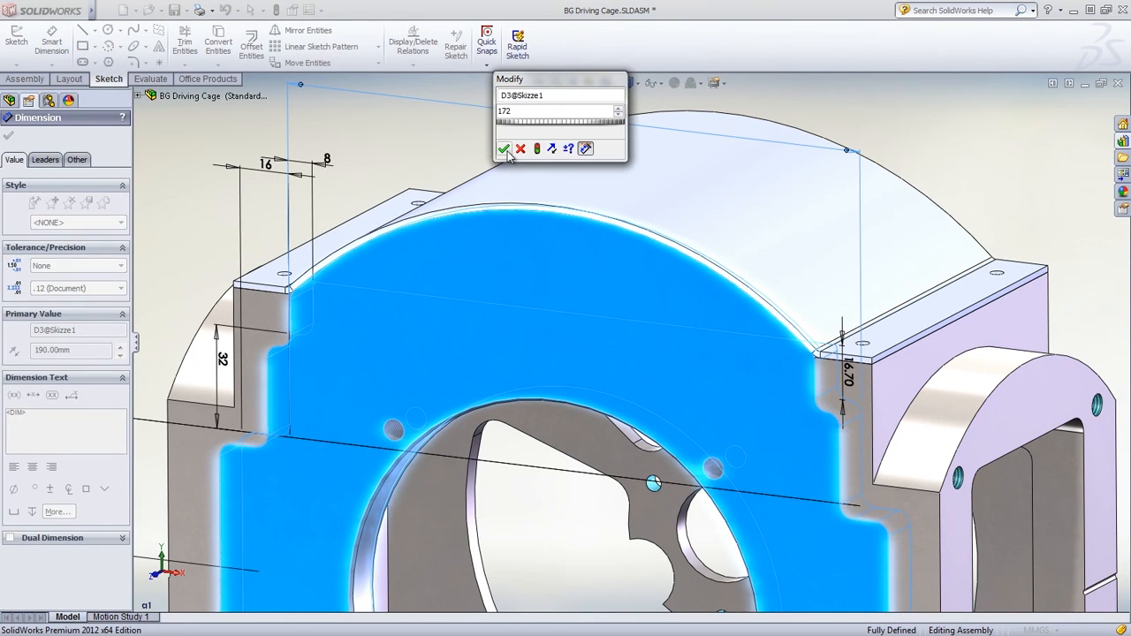
click(504, 149)
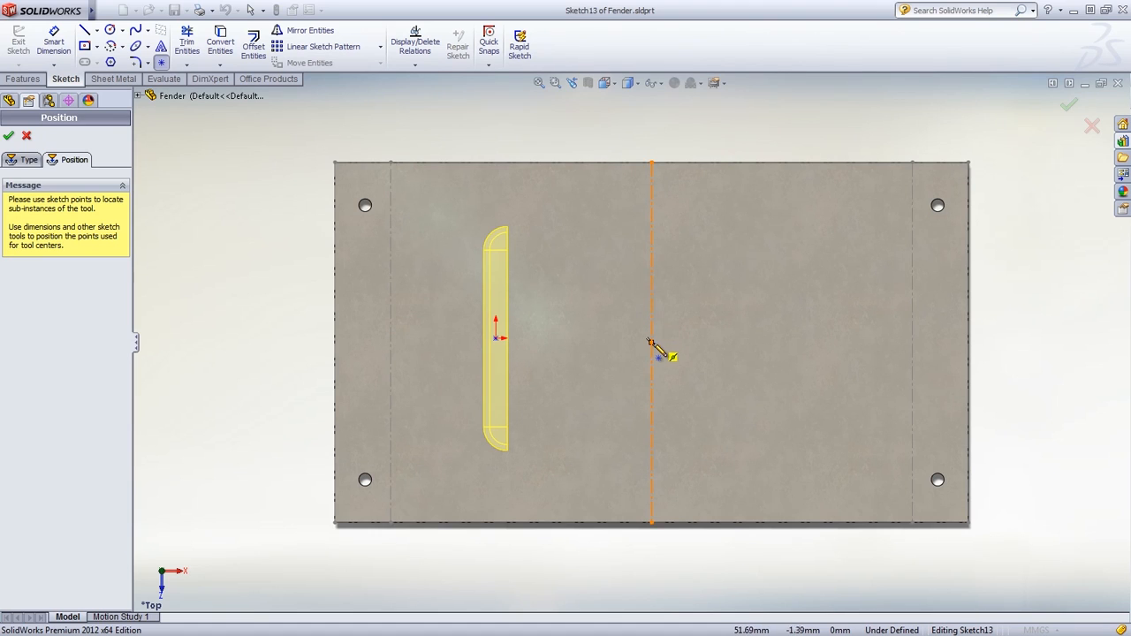
Step: Align the three louver centres on a horizontal construction line dimensioned 120 mm overall
click(650, 343)
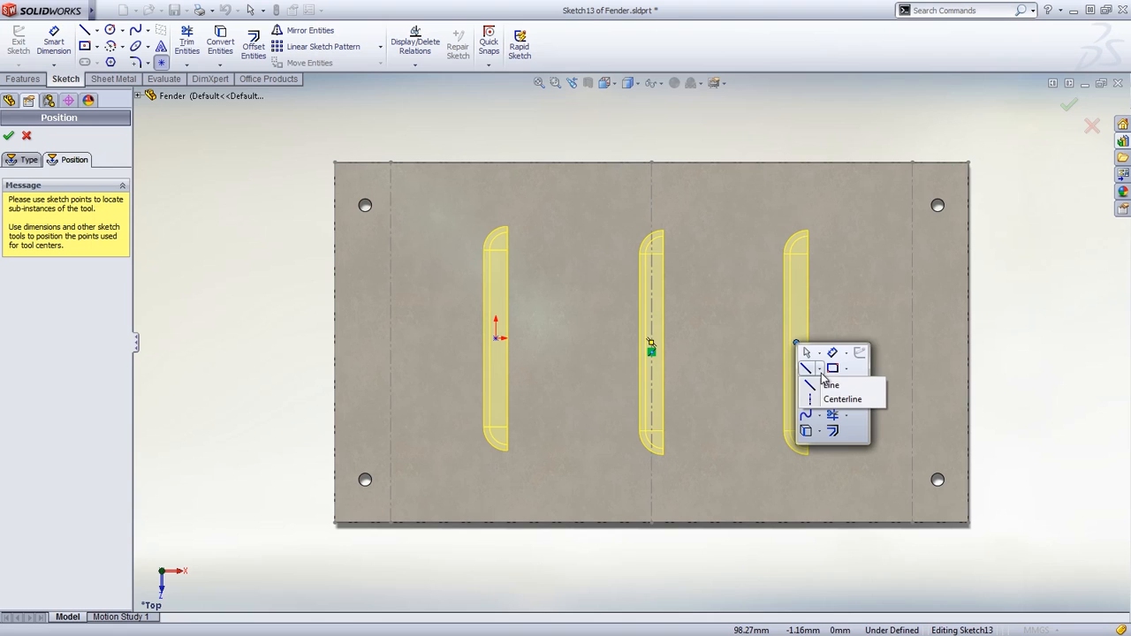
click(843, 400)
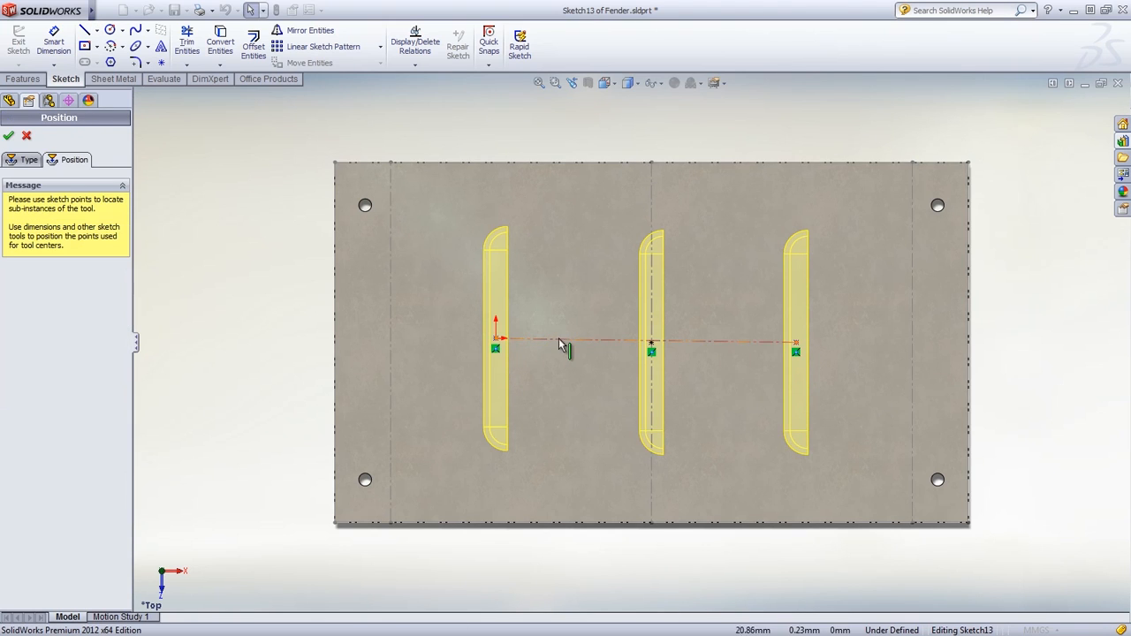
click(651, 343)
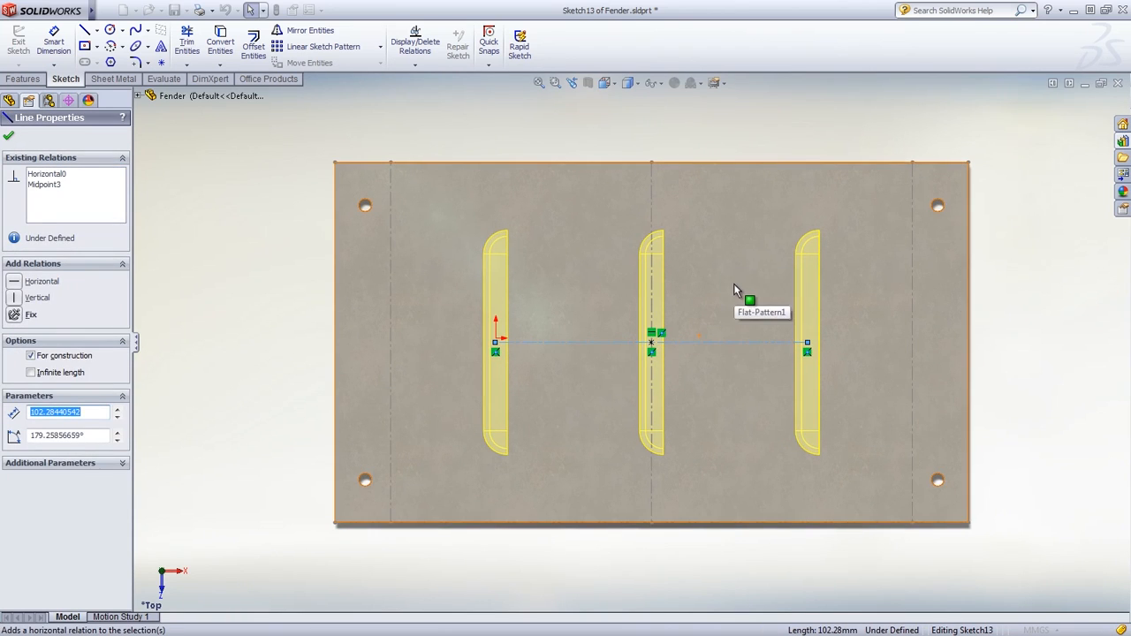
click(57, 43)
text(120)
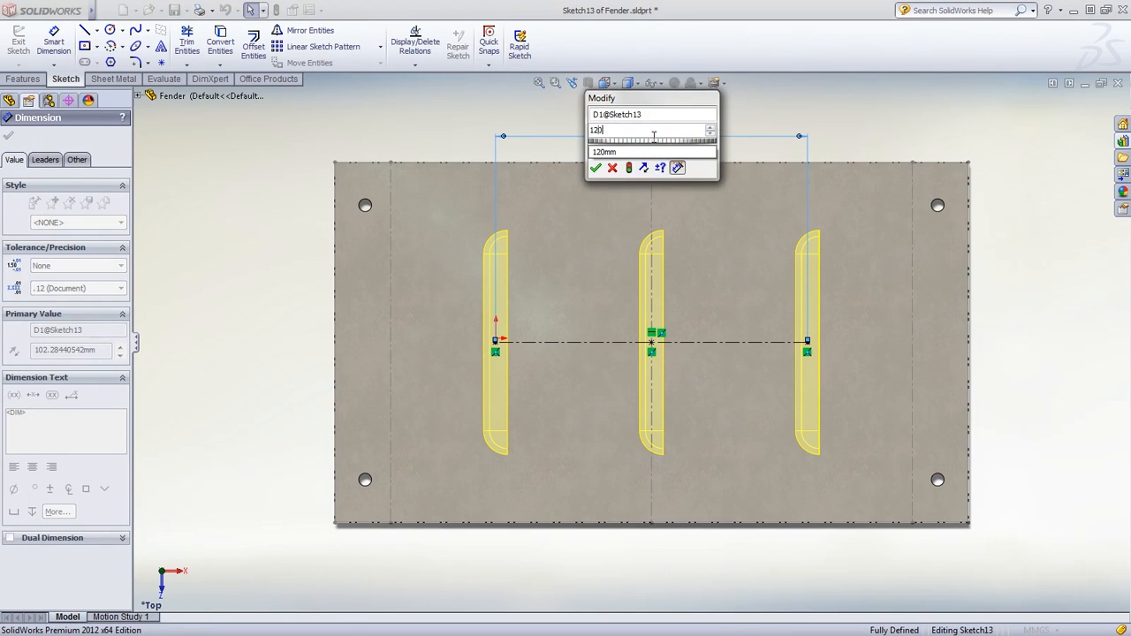
click(598, 168)
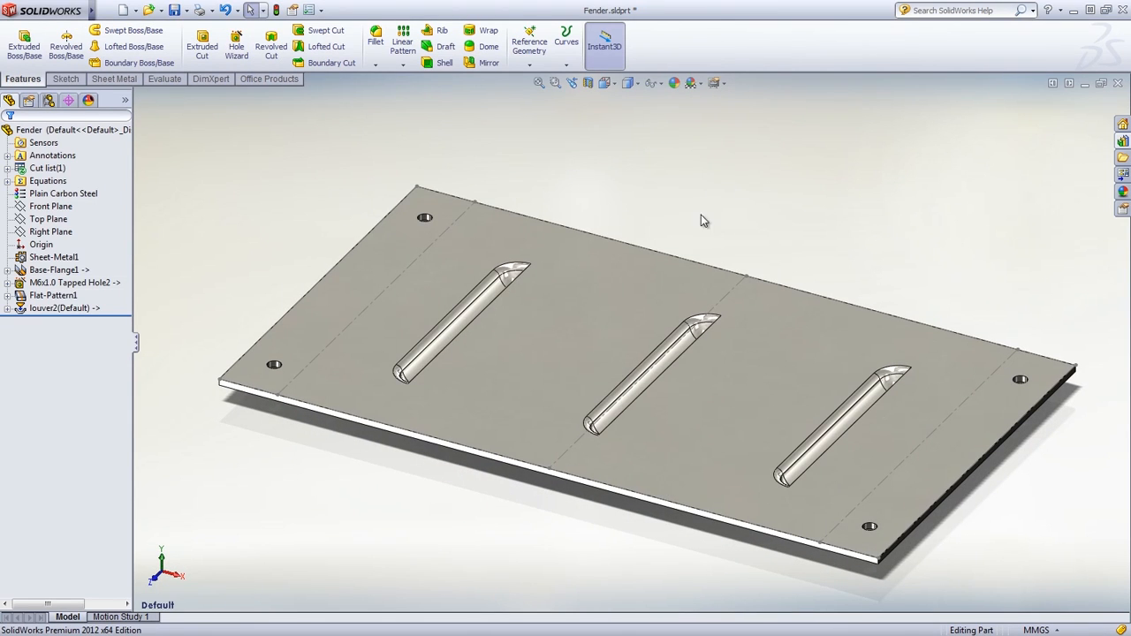
Step: Export the Flat-Pattern to DXF, removing the louver outlines in the cleanup preview before saving
right_click(704, 220)
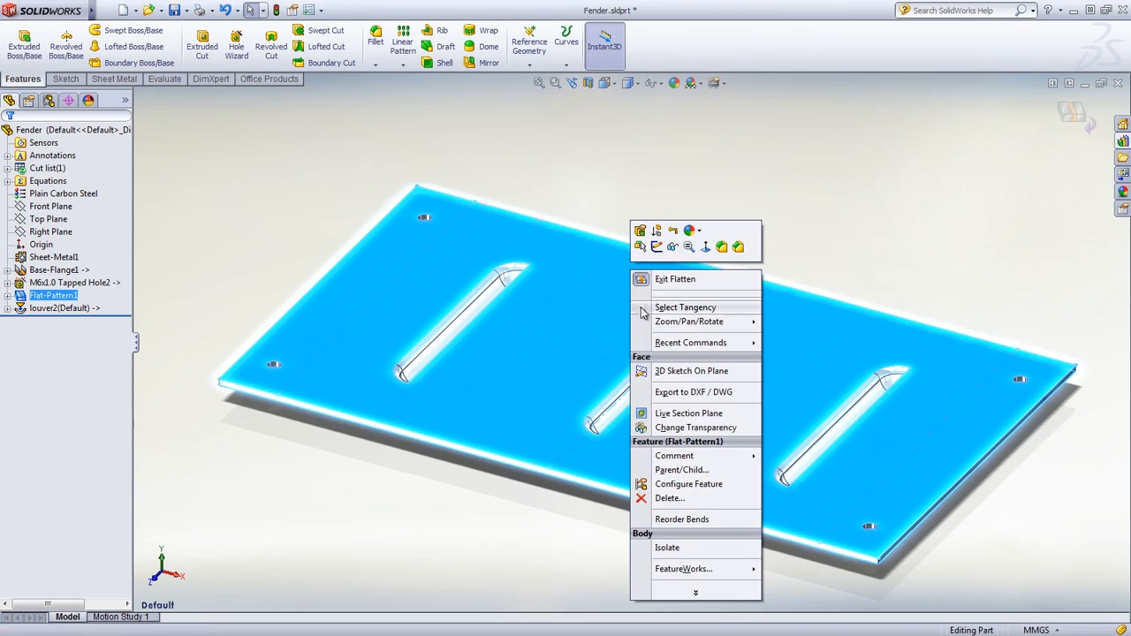
mouse_move(686, 393)
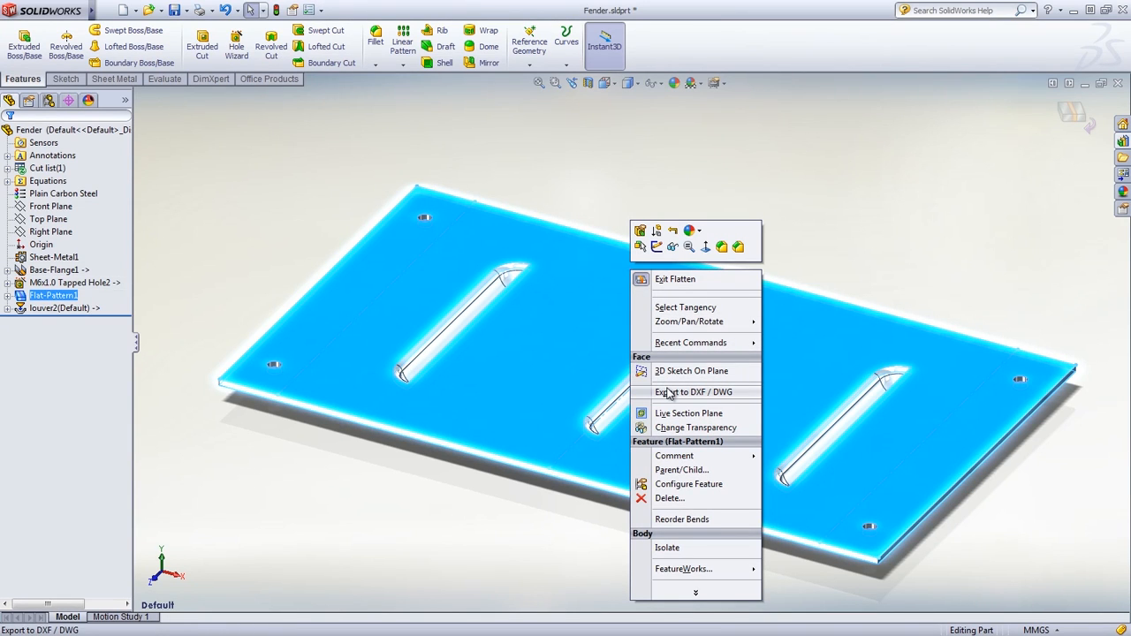
click(693, 393)
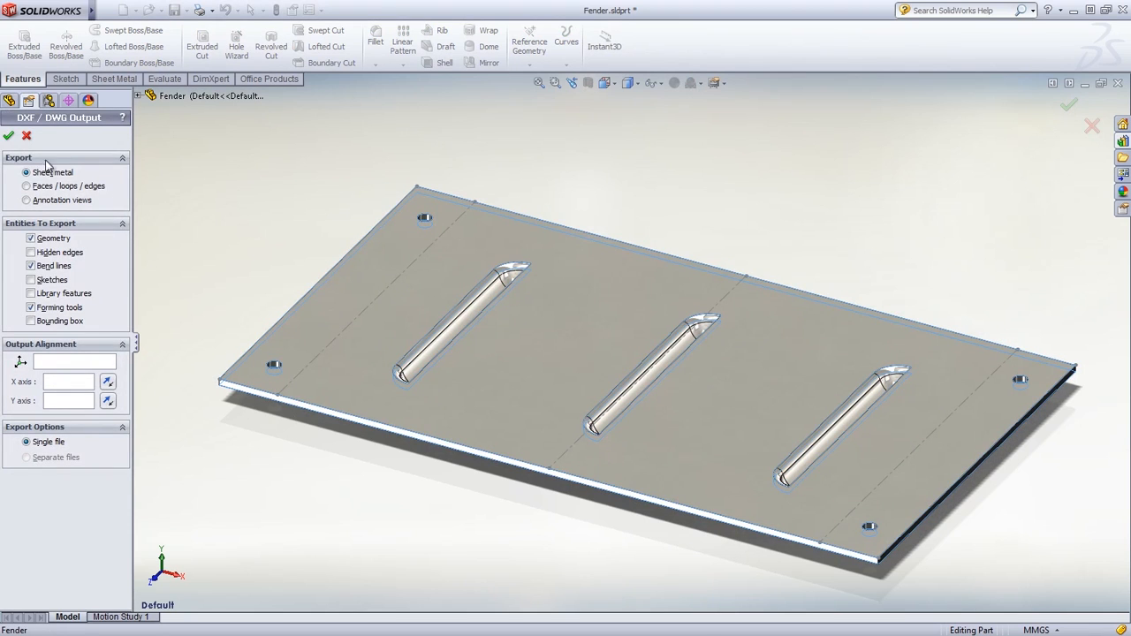
click(11, 135)
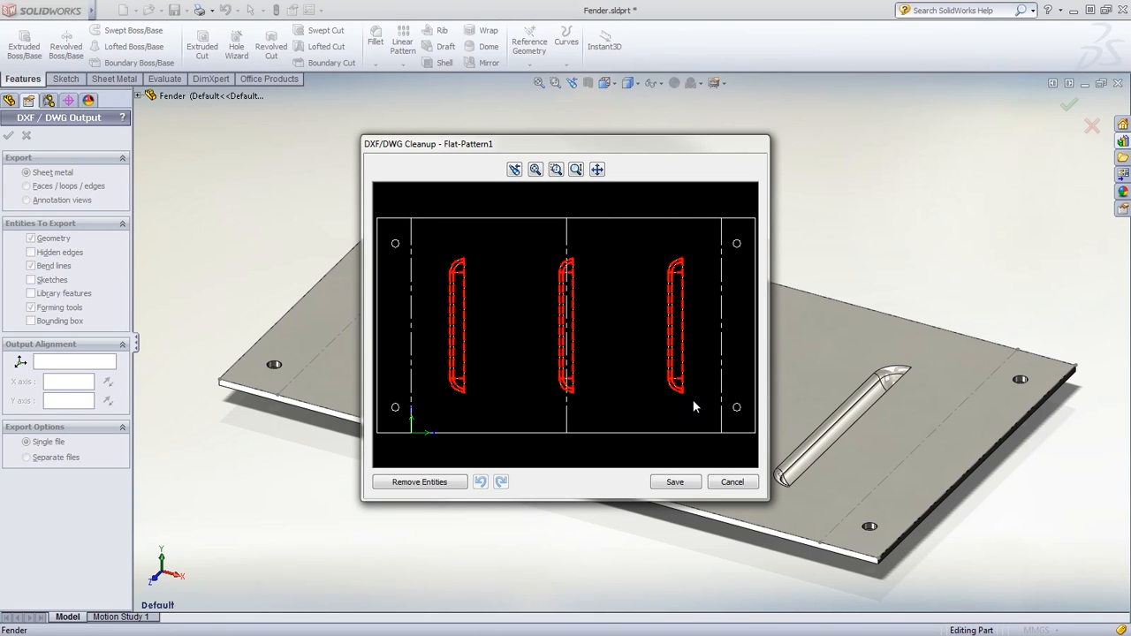
click(419, 480)
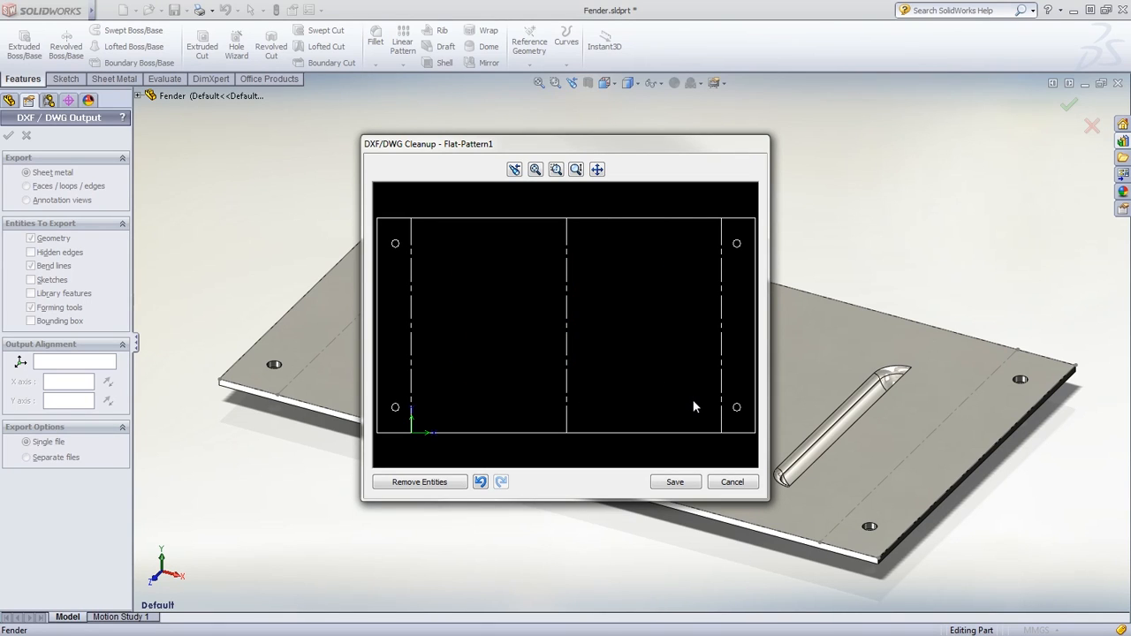
mouse_move(689, 452)
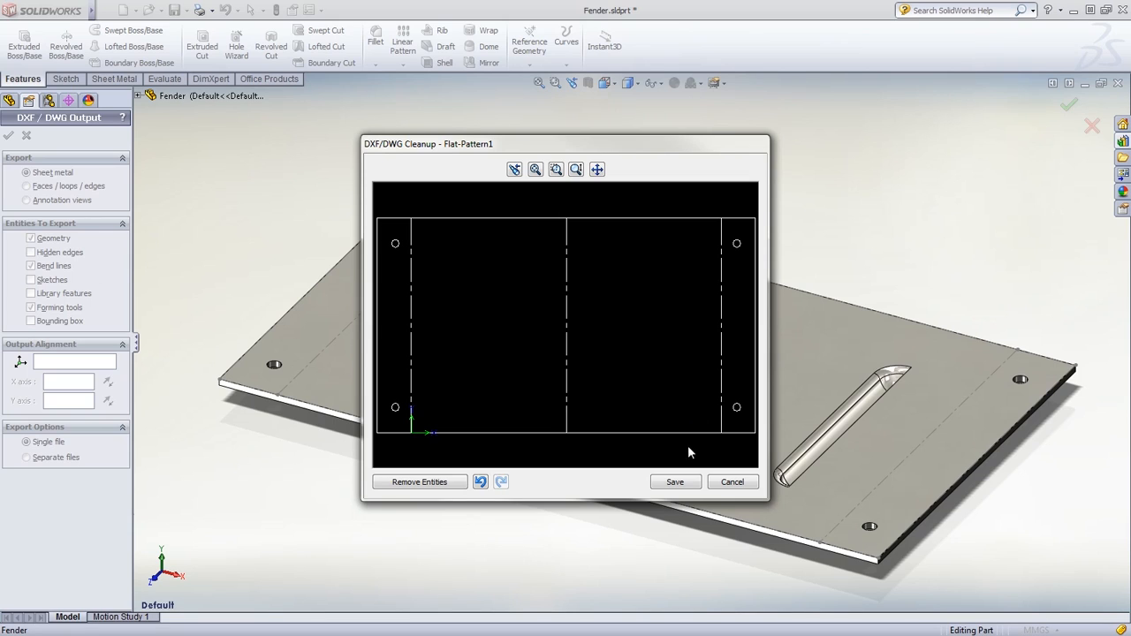
click(675, 480)
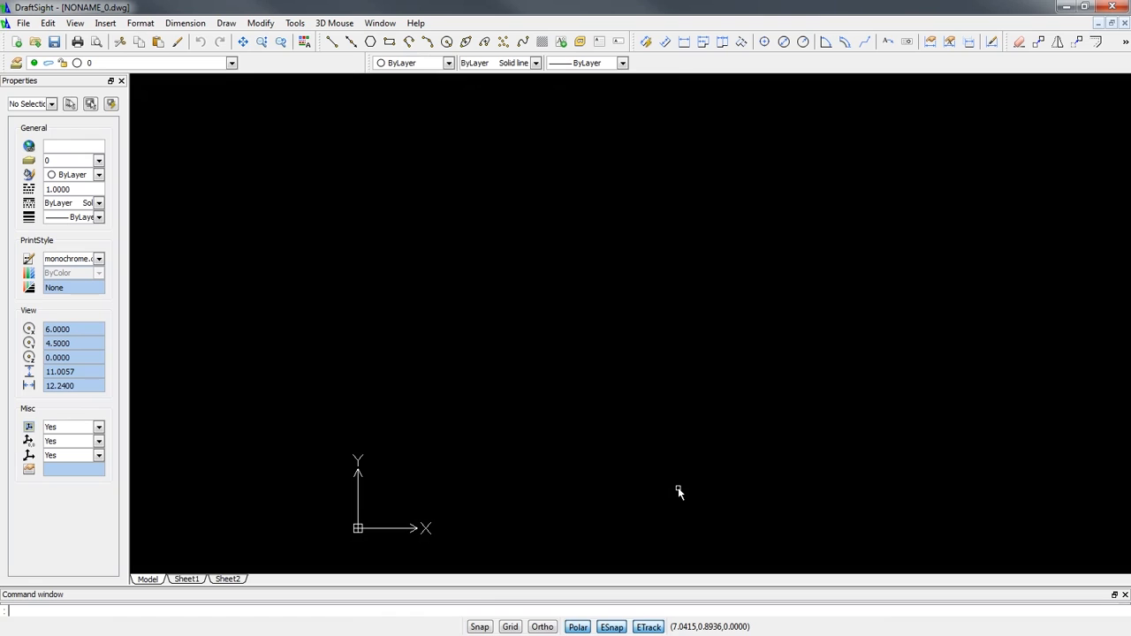
mouse_move(398, 307)
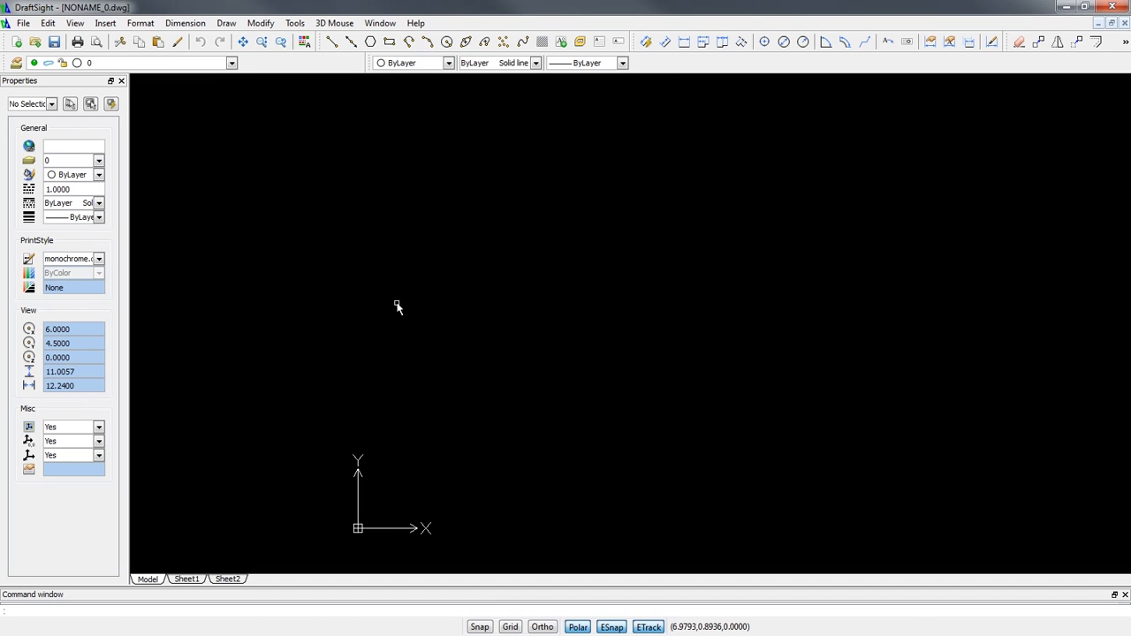
Step: Open Fender.DXF from the export folder in DraftSight
click(39, 44)
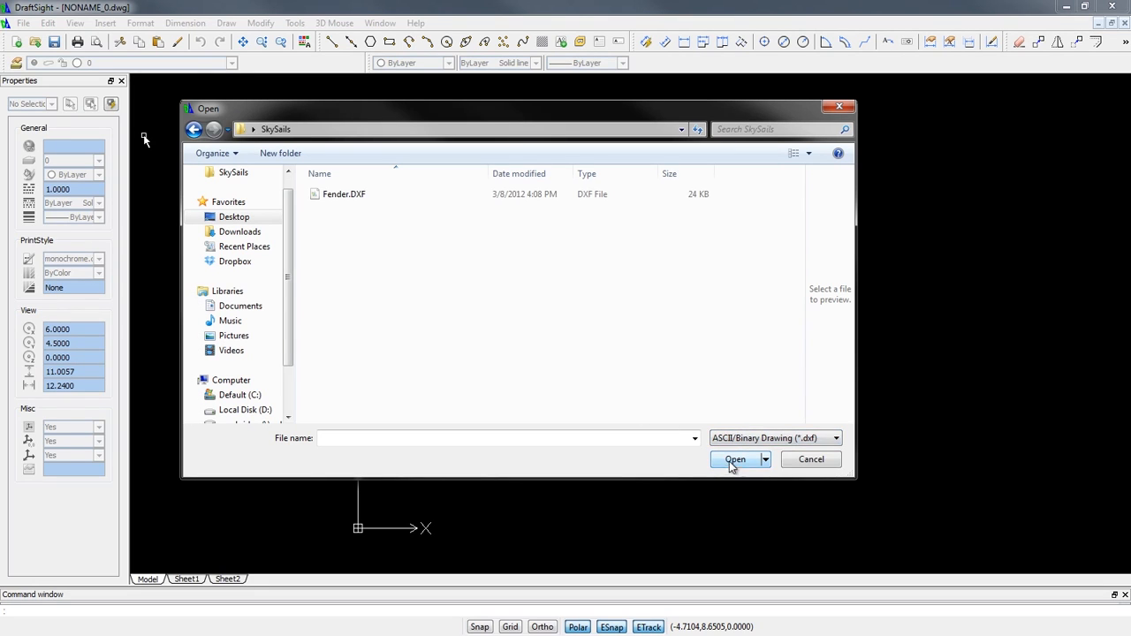
click(343, 193)
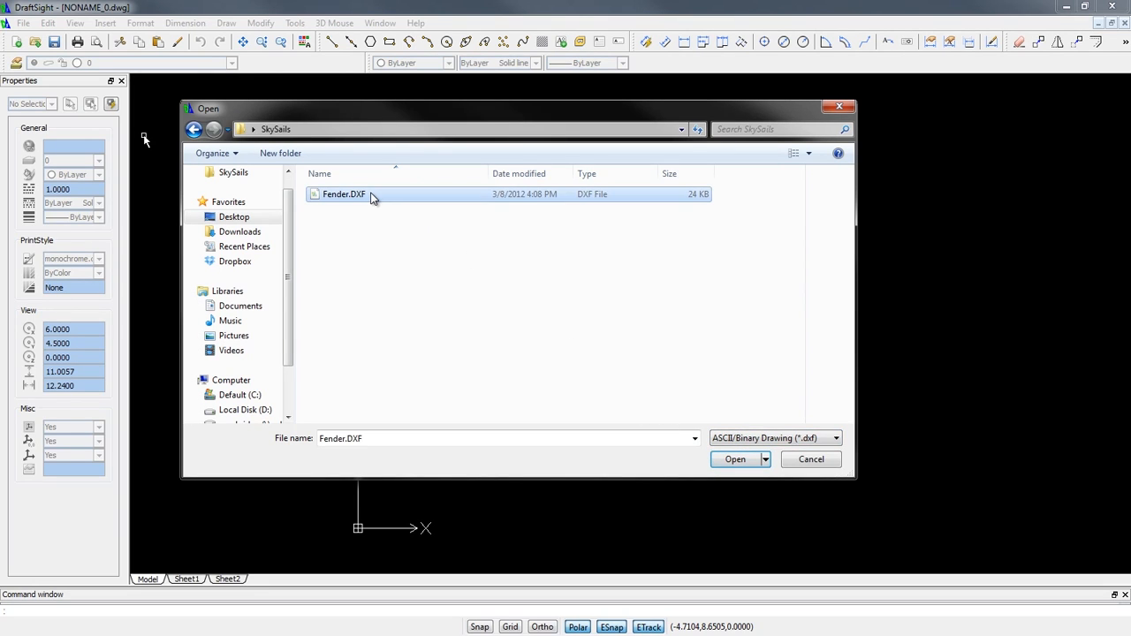
click(736, 460)
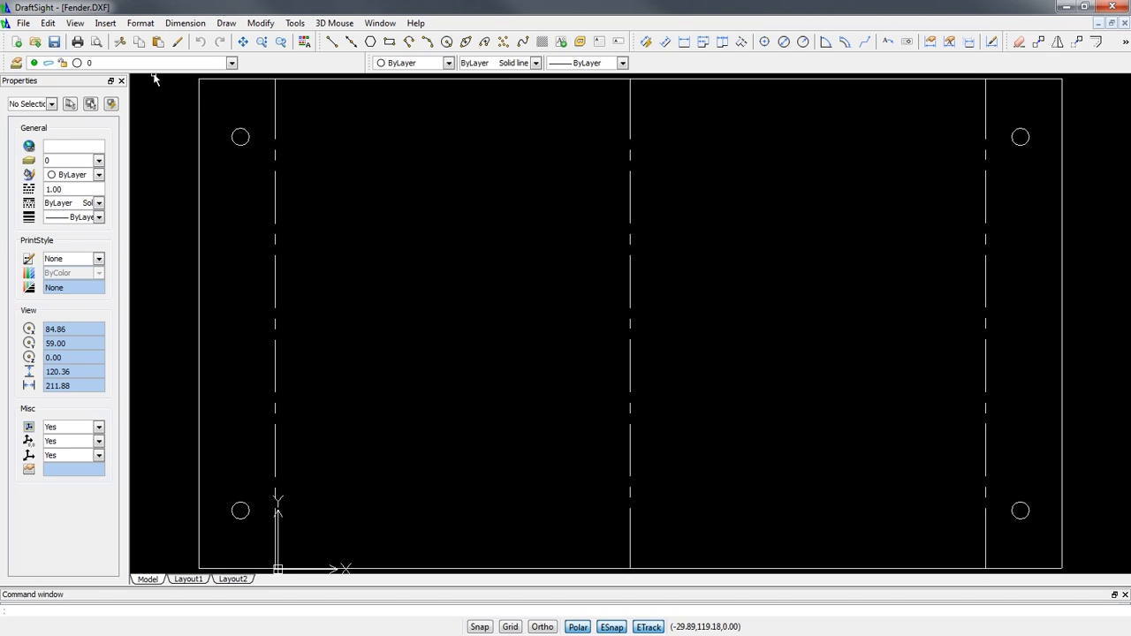
mouse_move(511, 251)
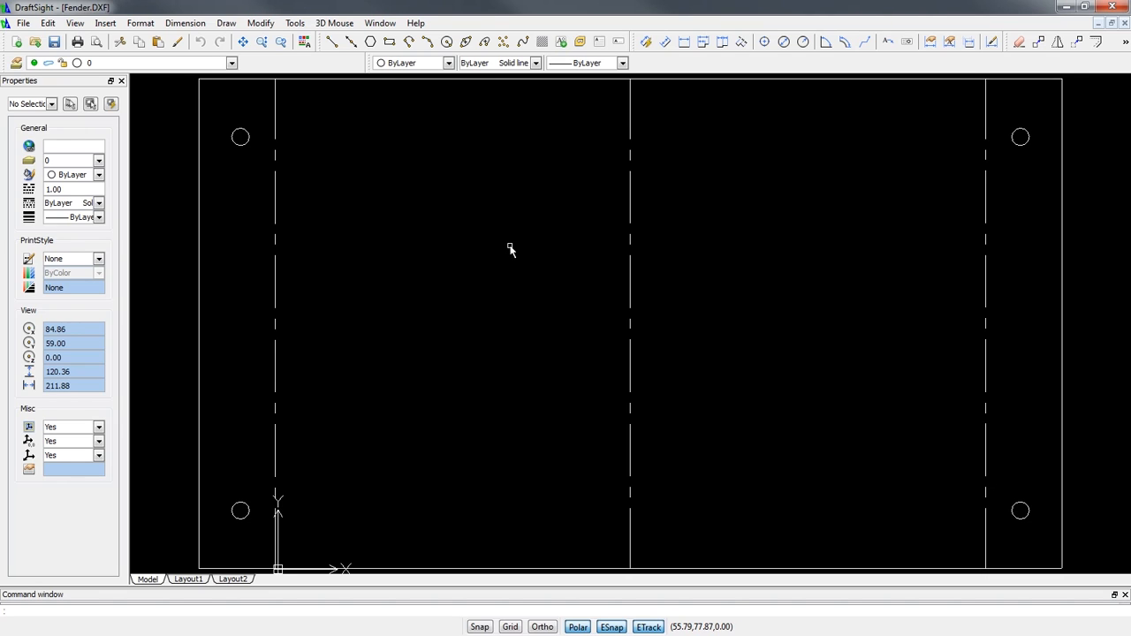
Step: Zoom the fender outline to fit for adding the 207.72 and 118.00 overall dimensions
scroll(down, 3)
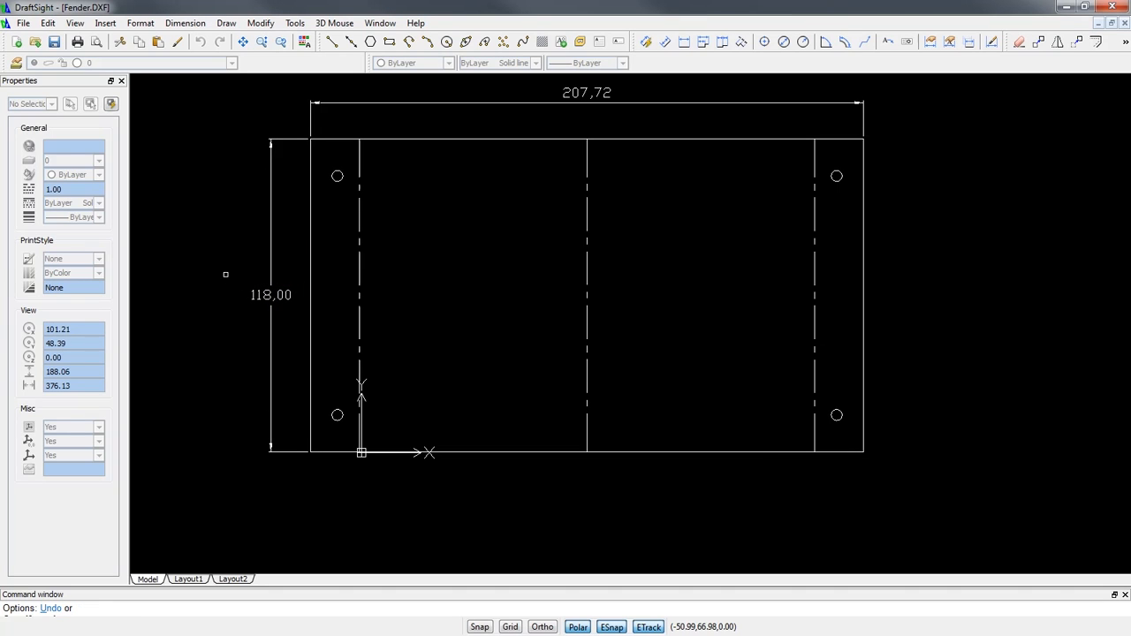
mouse_move(222, 272)
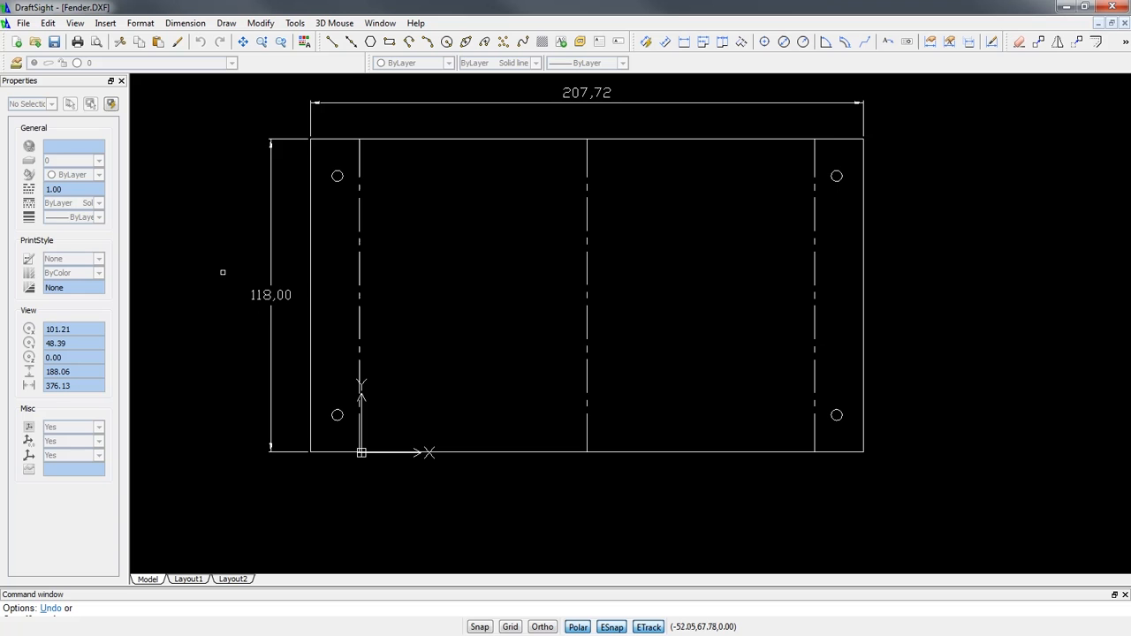